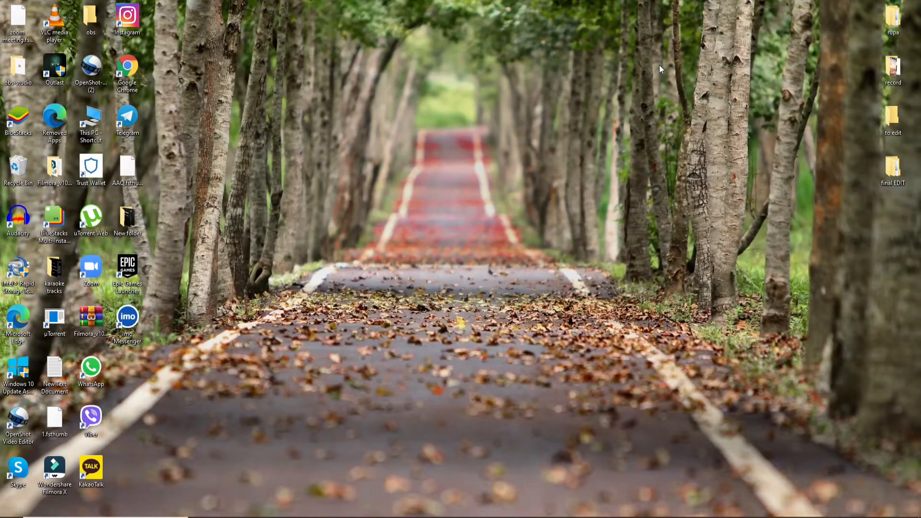
{"action": "mouse_move", "coordinate": [650, 85]}
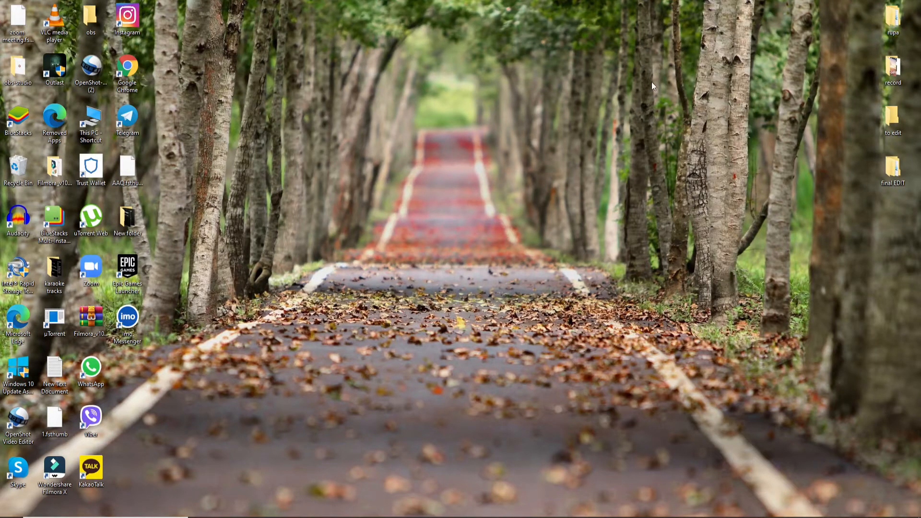
{"action": "mouse_move", "coordinate": [334, 428]}
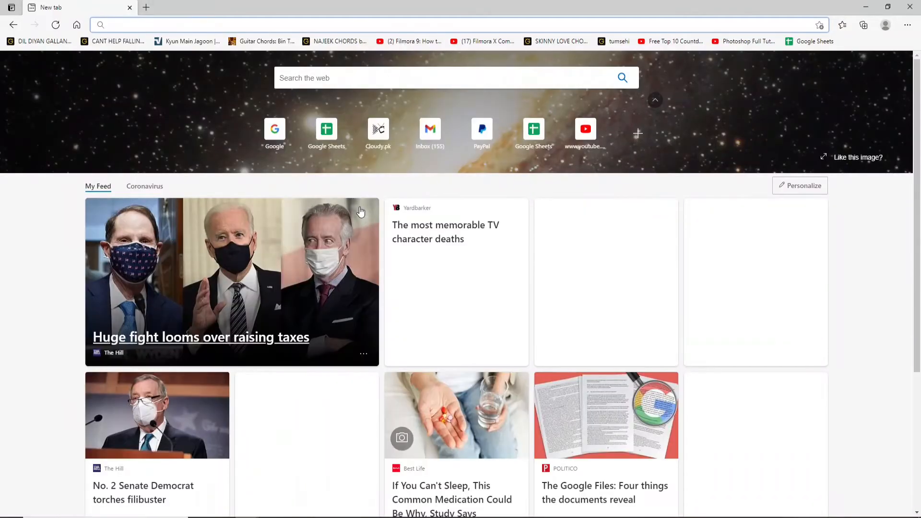
Enter the address www1.123moviesto.to in the Edge address bar.
{"action": "left_click", "coordinate": [165, 25]}
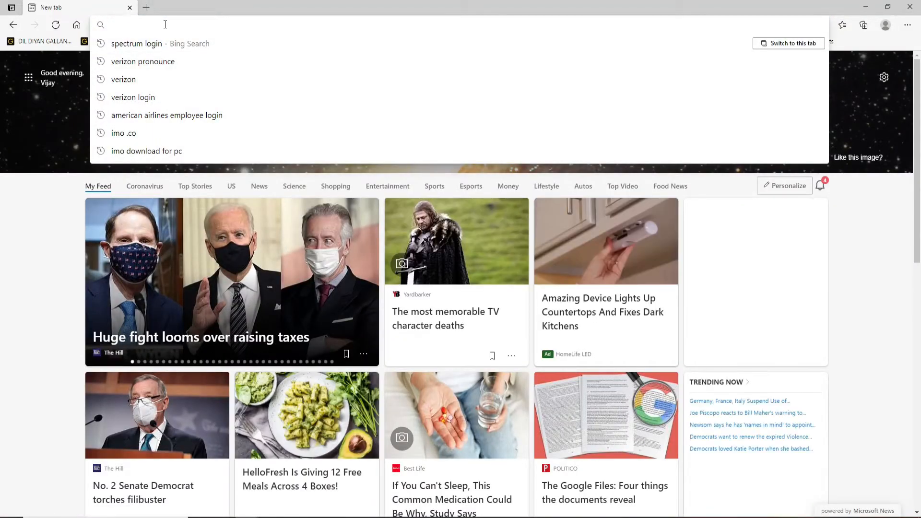
{"action": "type", "text": "www1.123moviesto.to"}
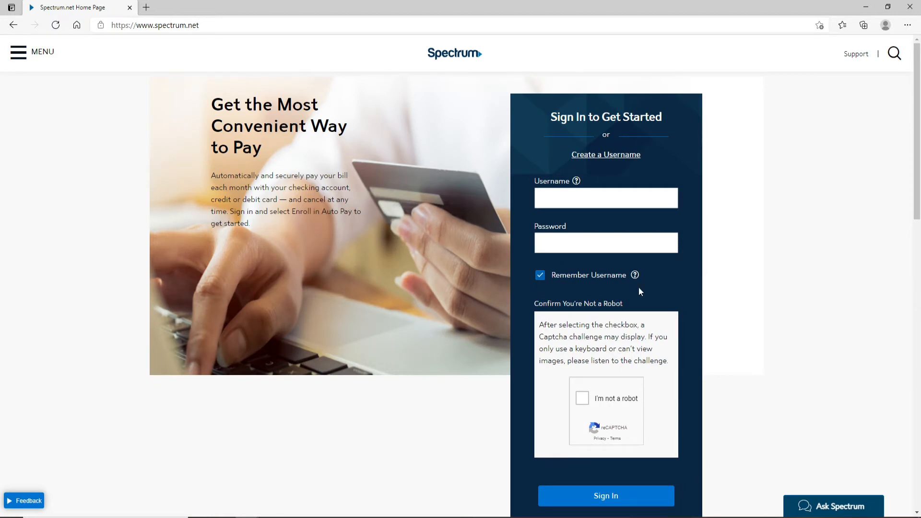
{"action": "mouse_move", "coordinate": [566, 182]}
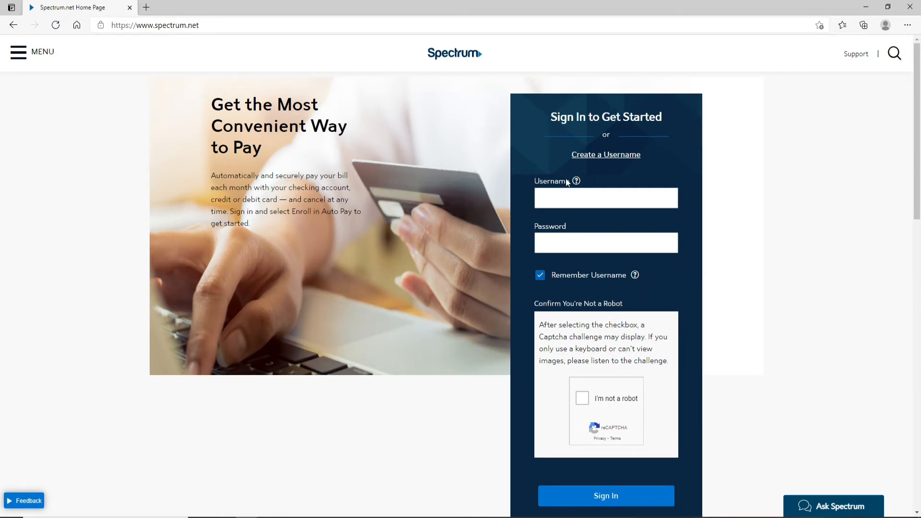
{"action": "left_click", "coordinate": [606, 198]}
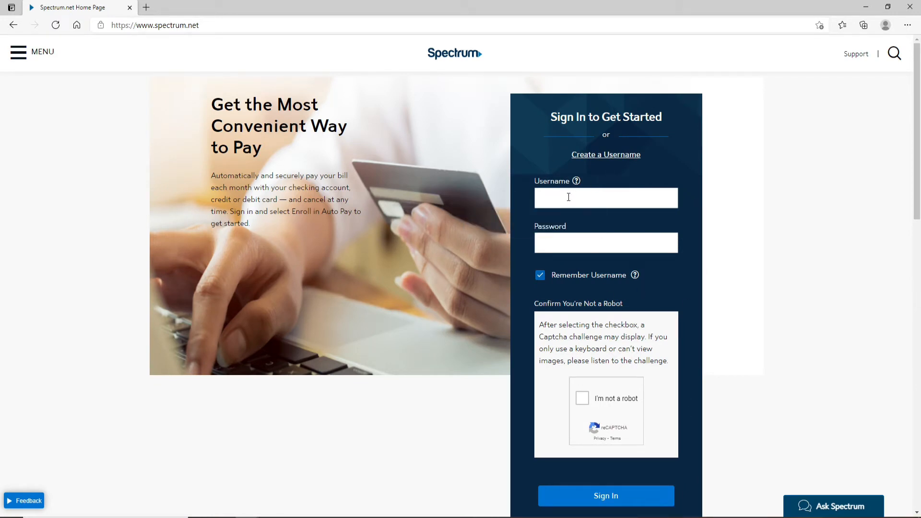
{"action": "left_click", "coordinate": [606, 242]}
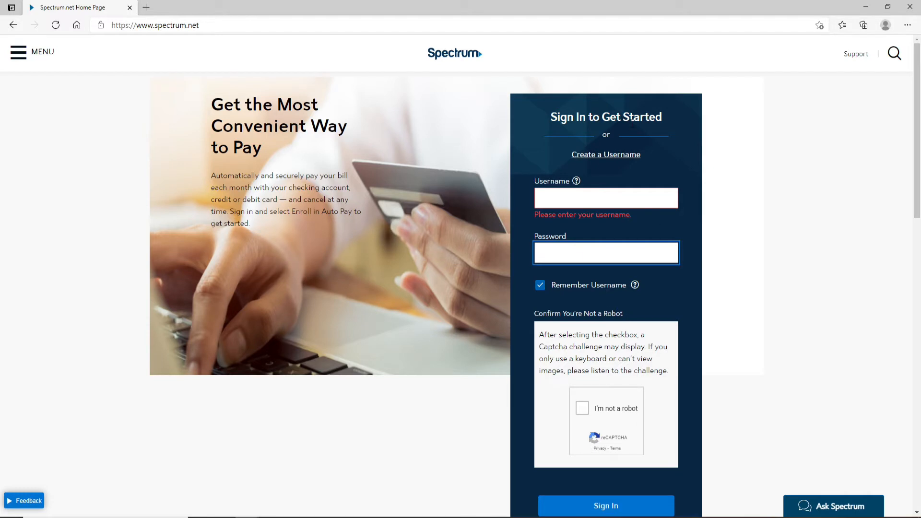
{"action": "mouse_move", "coordinate": [611, 157]}
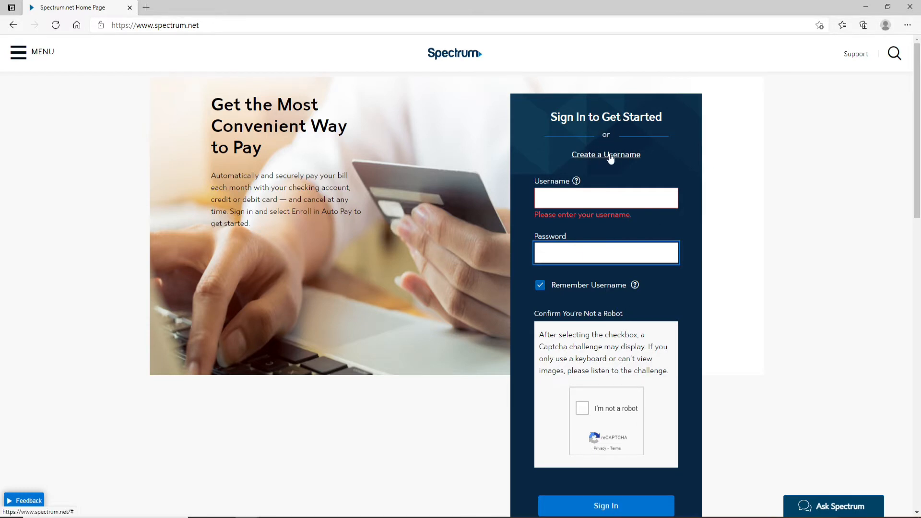
{"action": "left_click", "coordinate": [607, 154]}
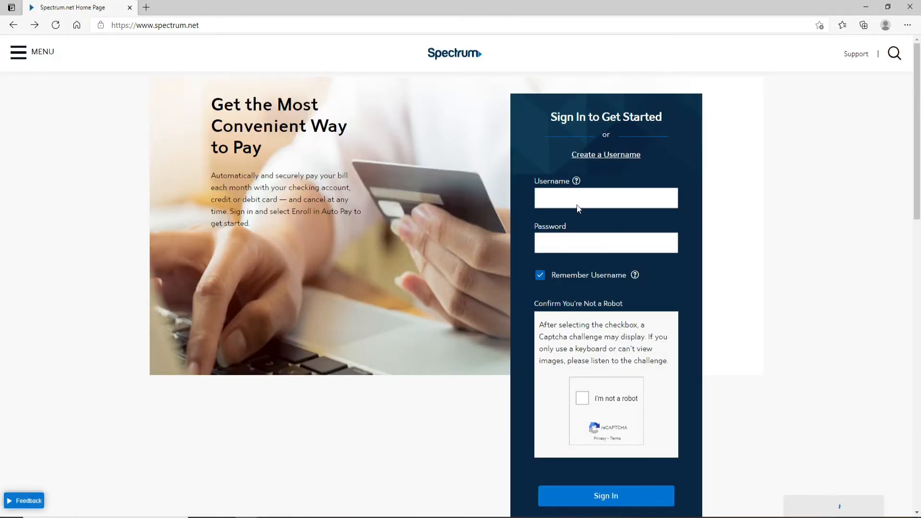
{"action": "left_click", "coordinate": [606, 198]}
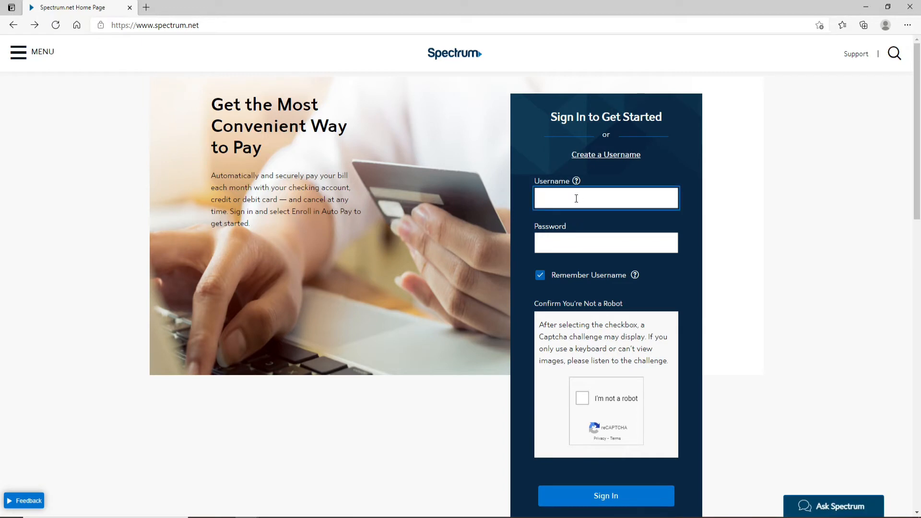
{"action": "type", "text": "rupadulal123"}
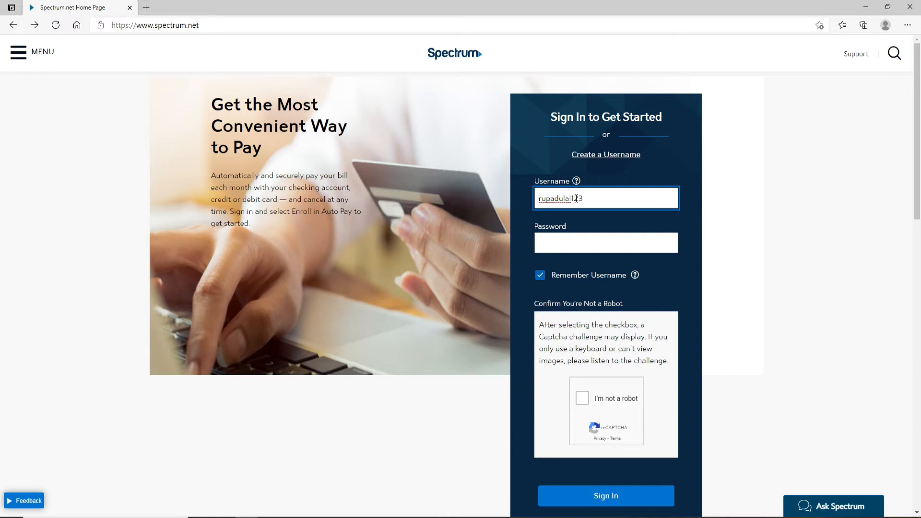
{"action": "left_click", "coordinate": [607, 243]}
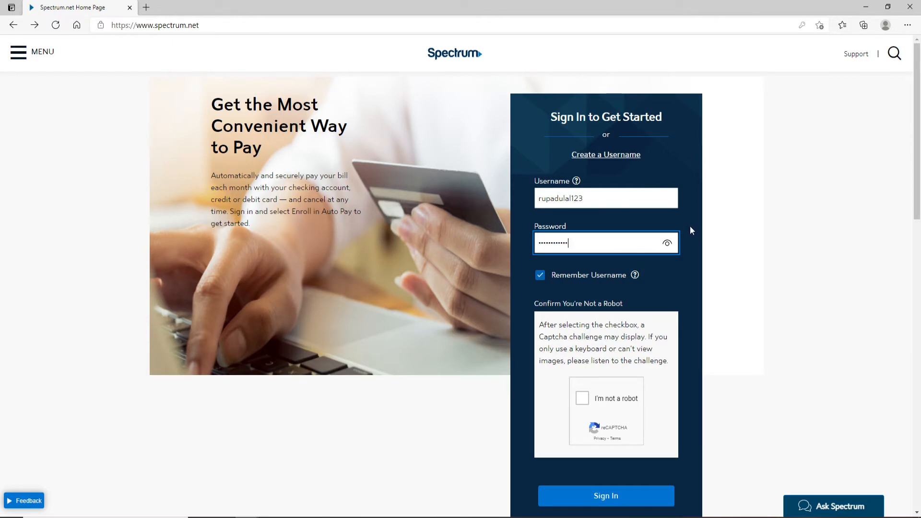
{"action": "mouse_move", "coordinate": [668, 245]}
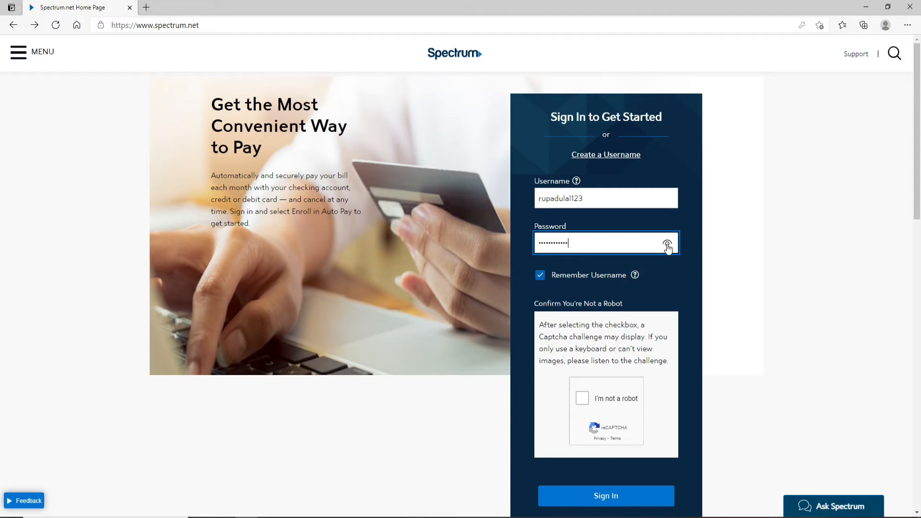
{"action": "scroll", "scroll_direction": "down", "scroll_amount": 3}
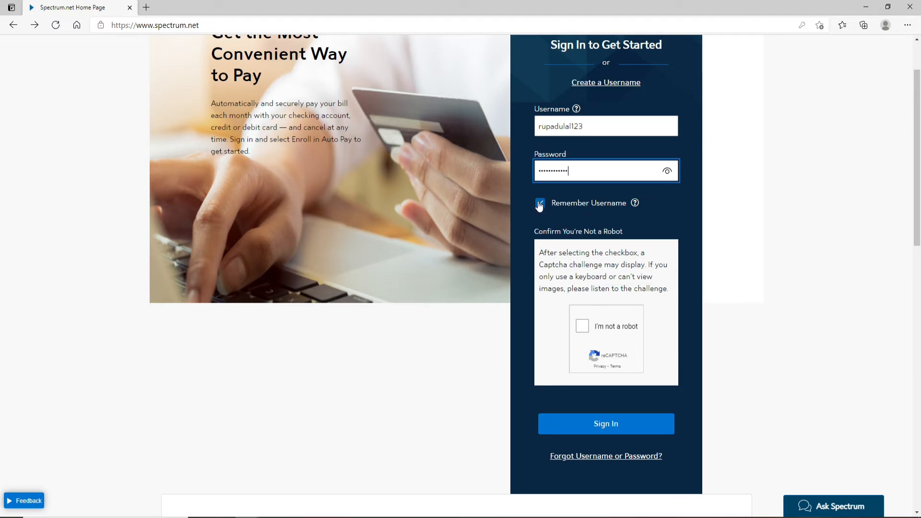
Leave the Remember Username checkbox unchecked after toggling it three times.
{"action": "left_click", "coordinate": [539, 203]}
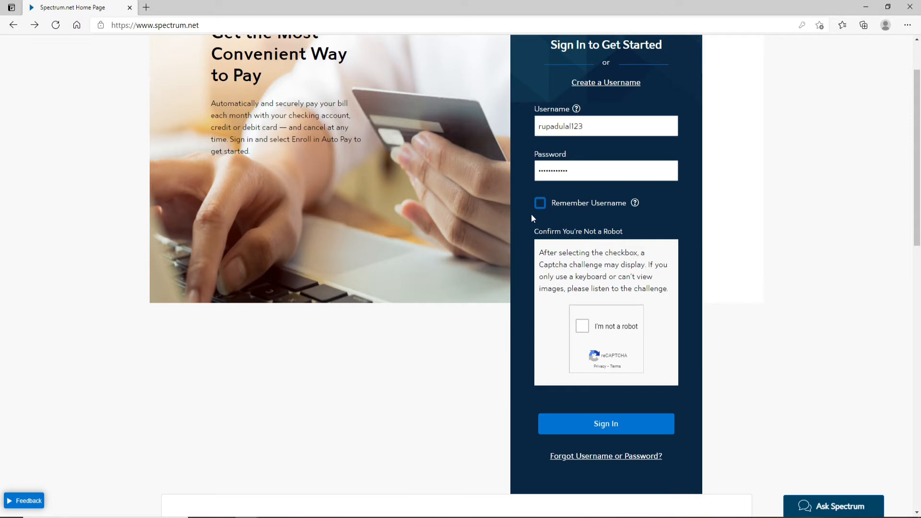
{"action": "left_click", "coordinate": [540, 204]}
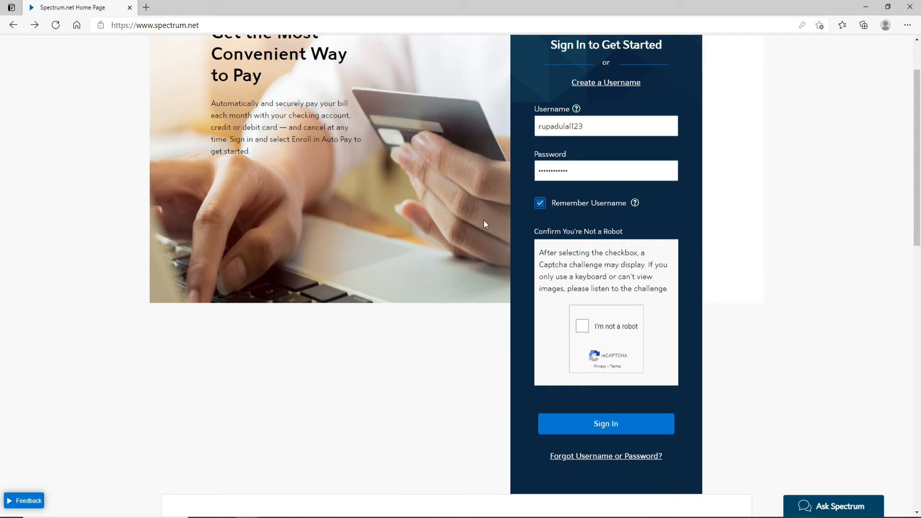
{"action": "left_click", "coordinate": [540, 203]}
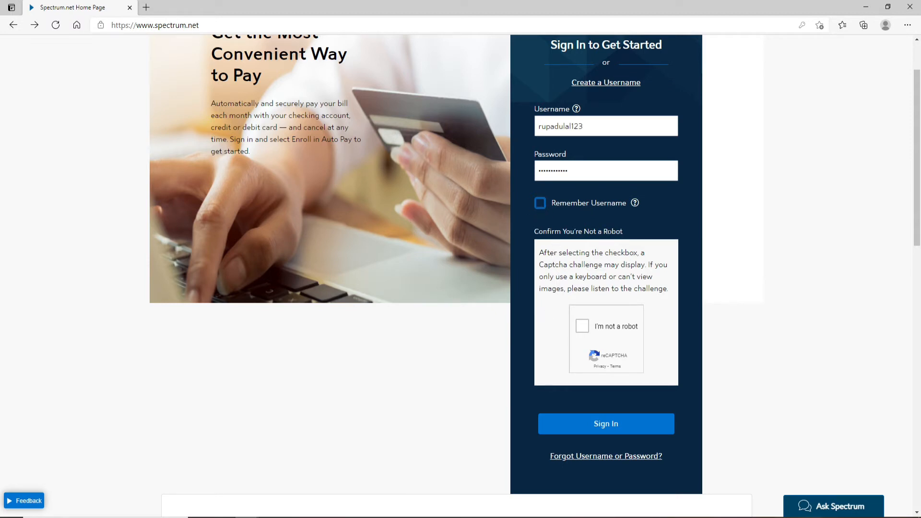
{"action": "mouse_move", "coordinate": [582, 327]}
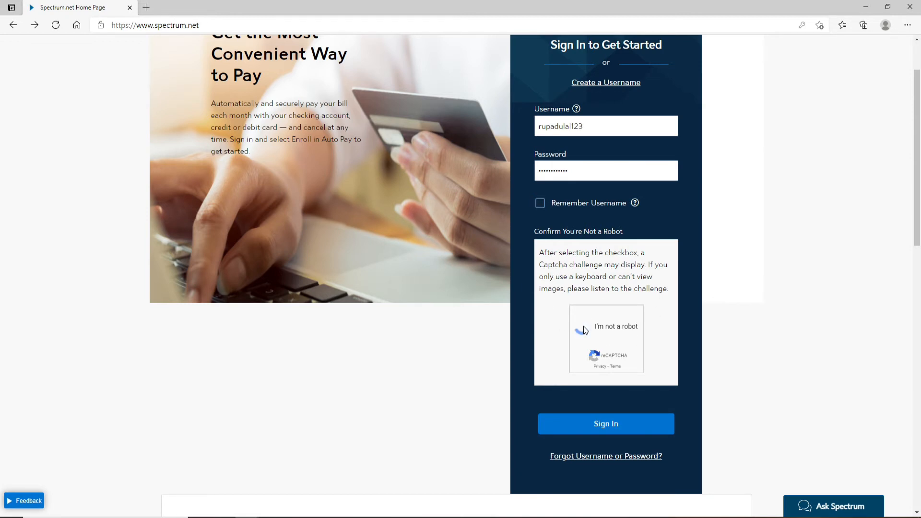
Check 'I'm not a robot' and get through the bicycle picture challenge.
{"action": "left_click", "coordinate": [582, 327]}
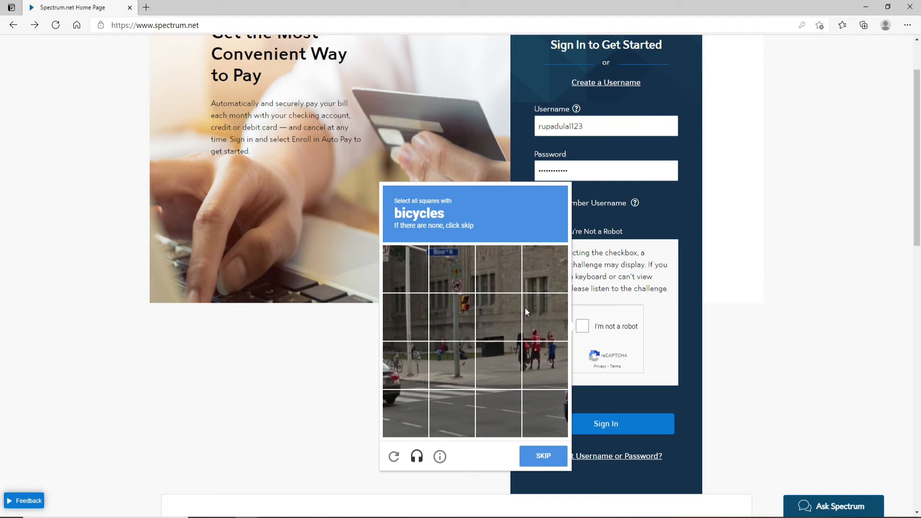
{"action": "left_click", "coordinate": [543, 456]}
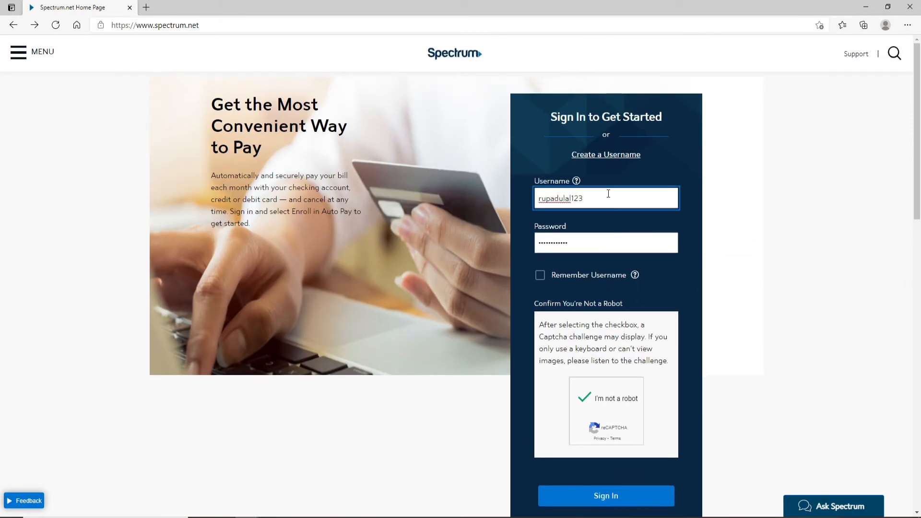
{"action": "scroll", "scroll_direction": "down", "scroll_amount": 3}
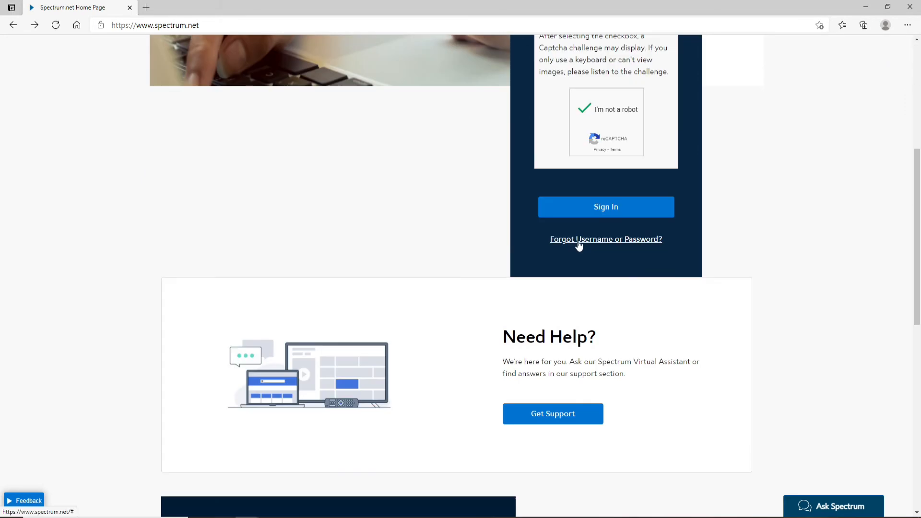
{"action": "mouse_move", "coordinate": [625, 243]}
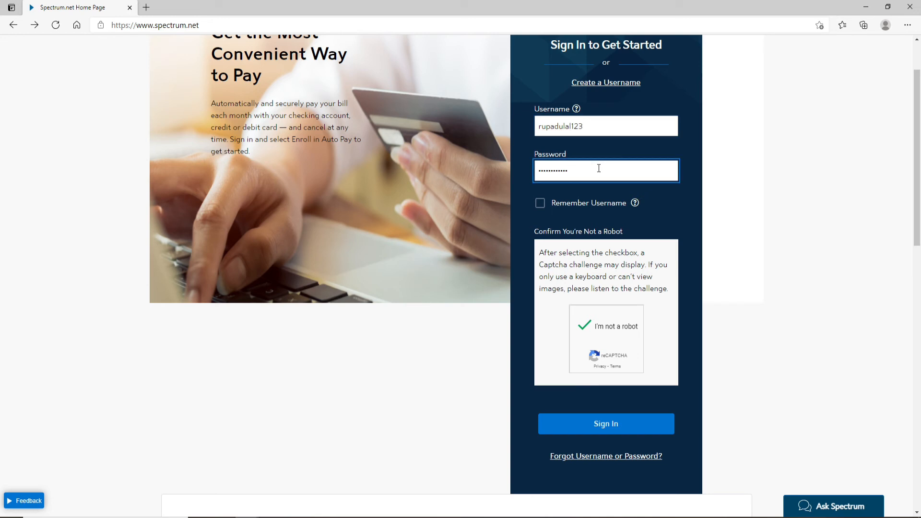
{"action": "scroll", "scroll_direction": "down", "scroll_amount": 3}
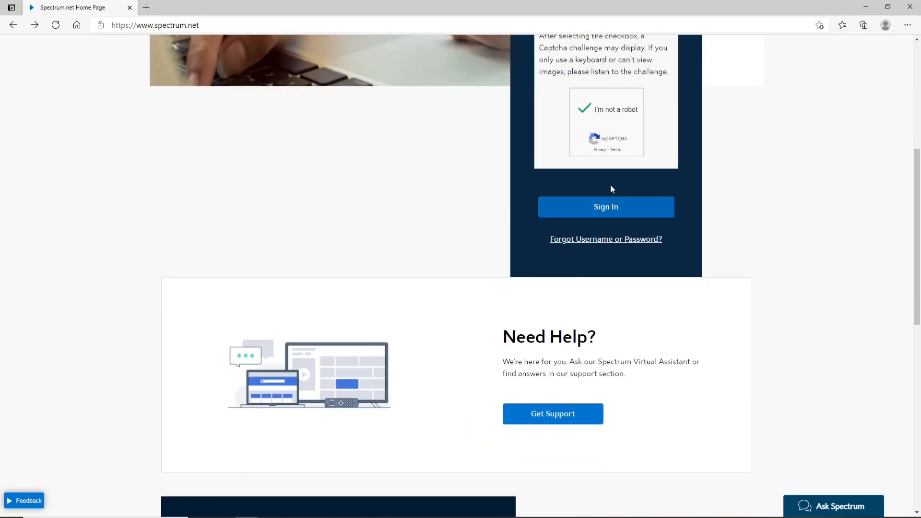